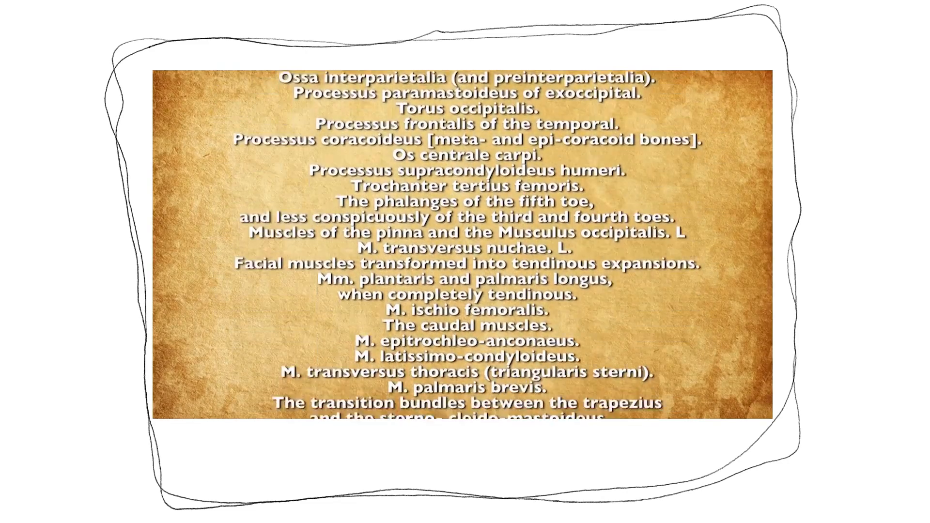
scroll("down", 3)
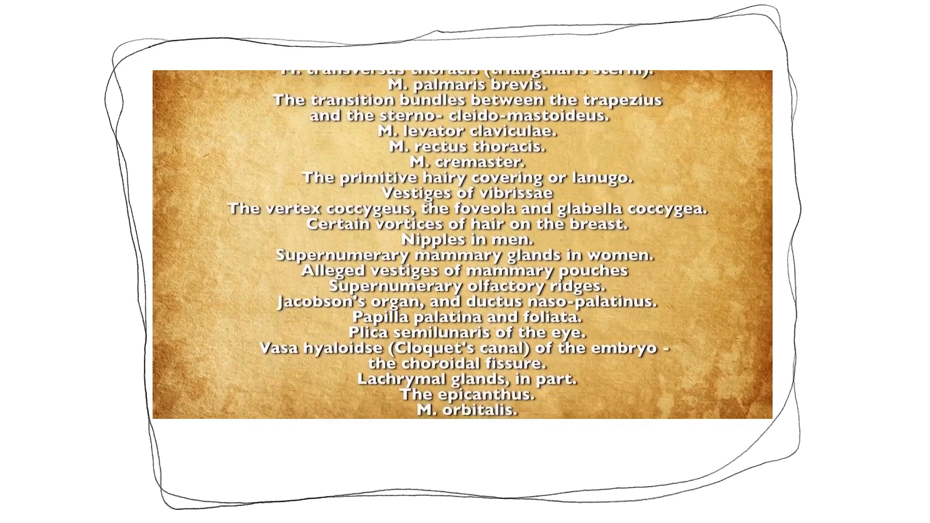
scroll("down", 3)
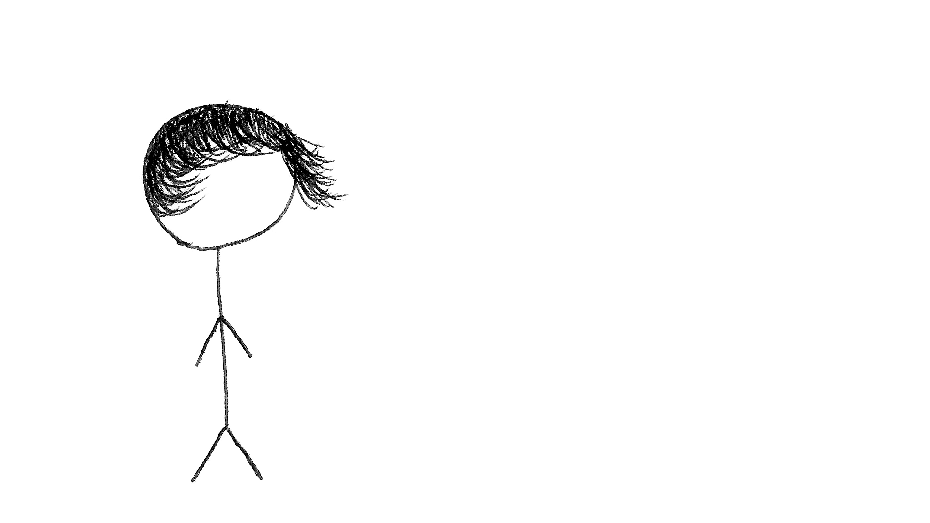
type("Matthew 10:30")
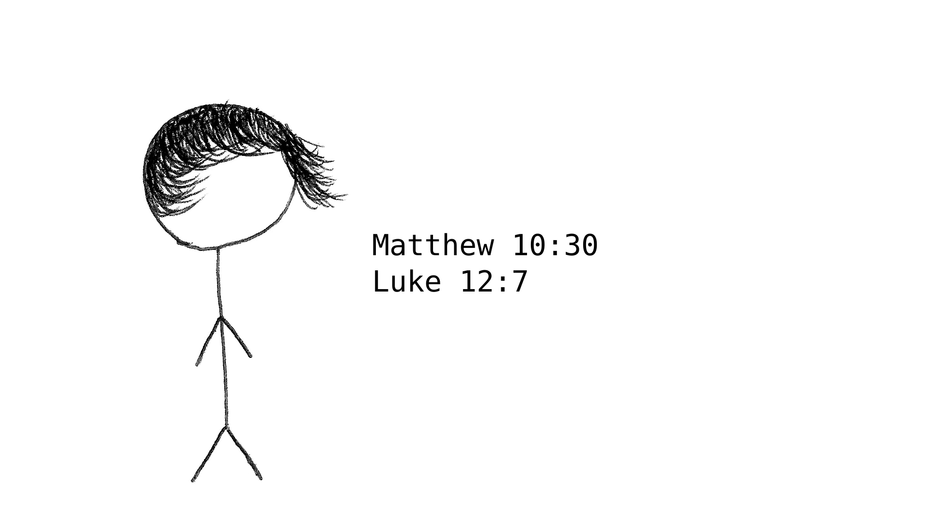